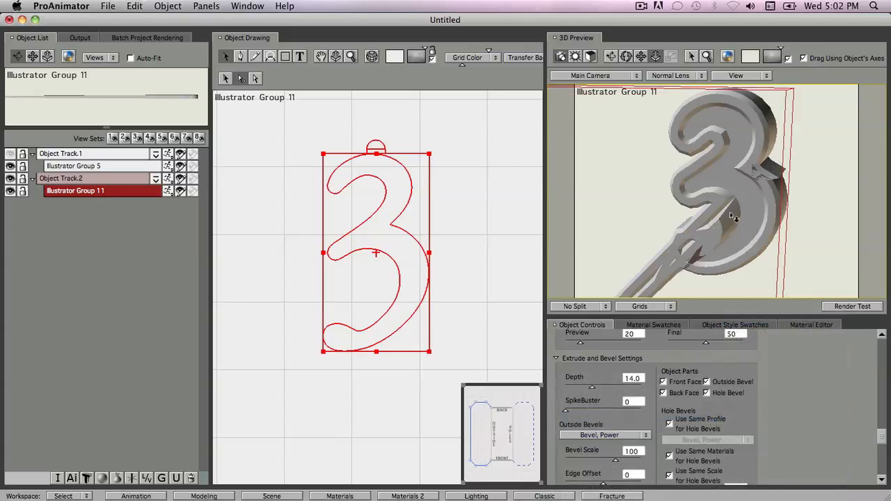
# - Undo, then try higher SpikeBuster values on the beveled 3 and return spike removal to 0
pyautogui.press('cmd+z')
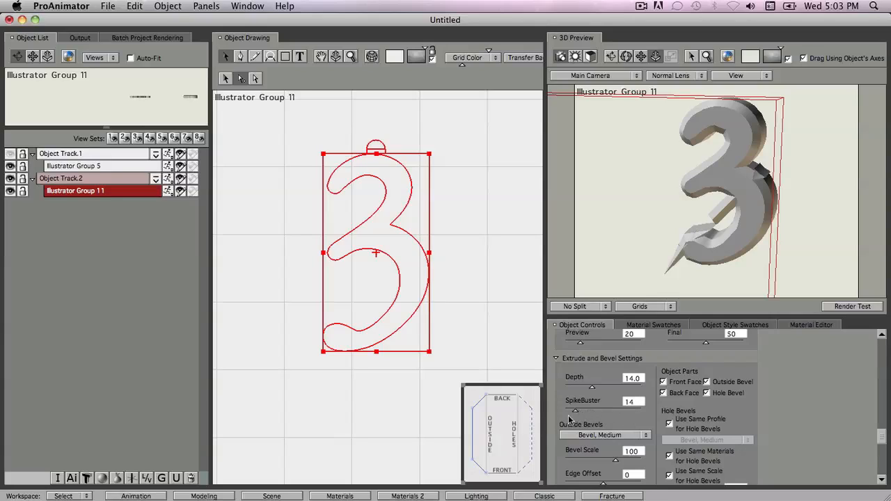
pyautogui.moveTo(582, 413); pyautogui.dragTo(592, 412)
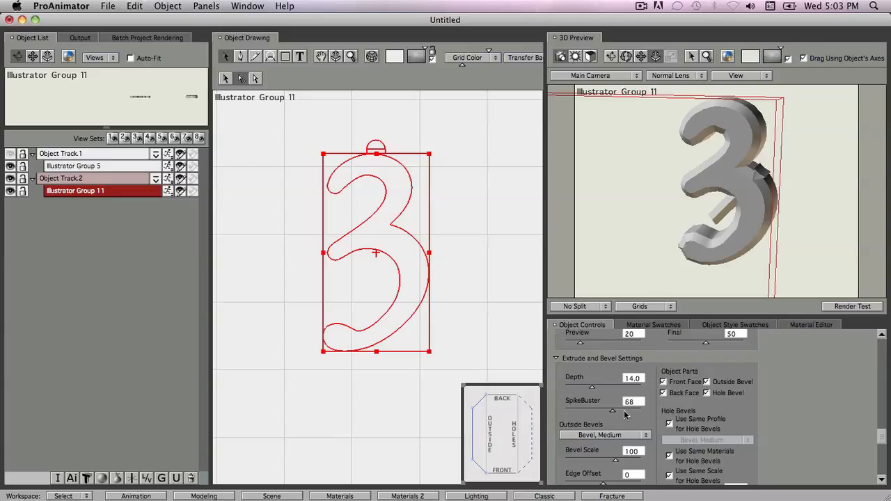
pyautogui.moveTo(612, 410); pyautogui.dragTo(643, 409)
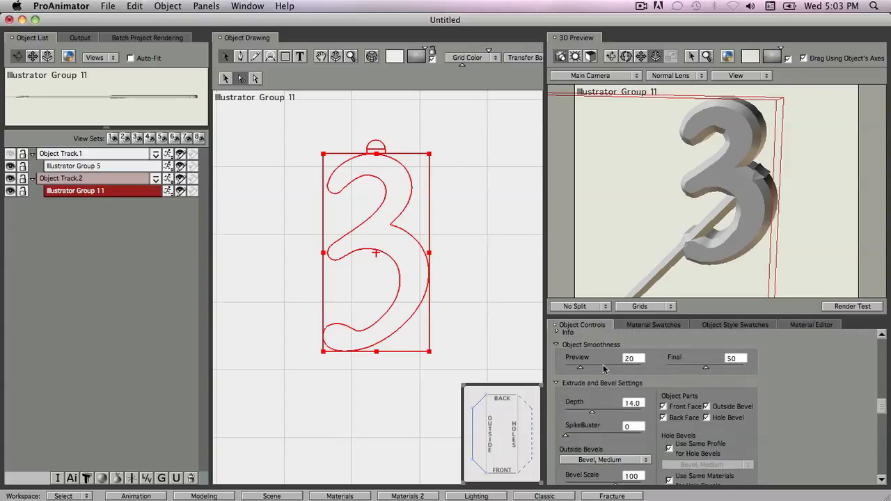
pyautogui.moveTo(588, 365)
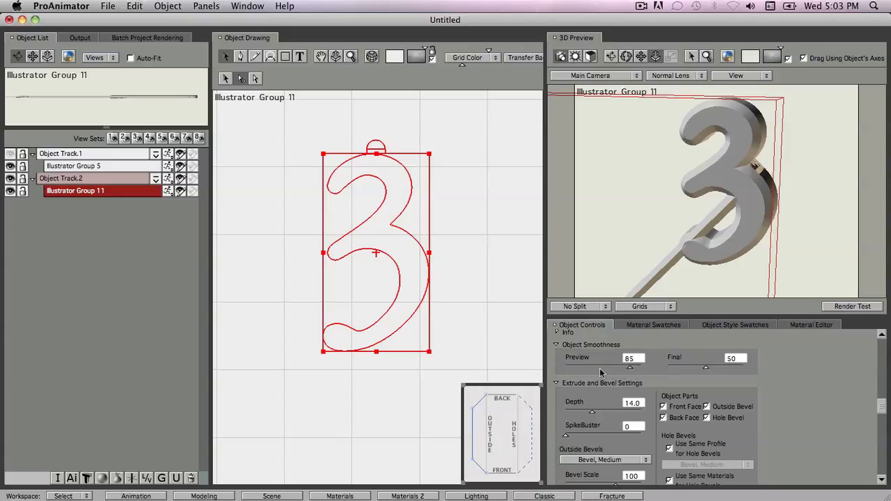
# - Sweep the Preview smoothness slider from 0 upward and settle it at 47, spike removal at 33
pyautogui.moveTo(630, 367); pyautogui.dragTo(568, 367)
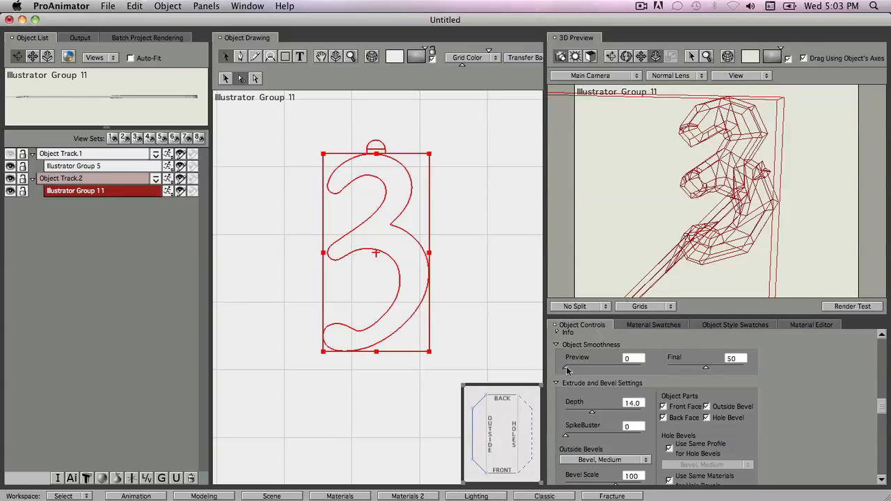
pyautogui.moveTo(568, 367); pyautogui.dragTo(585, 368)
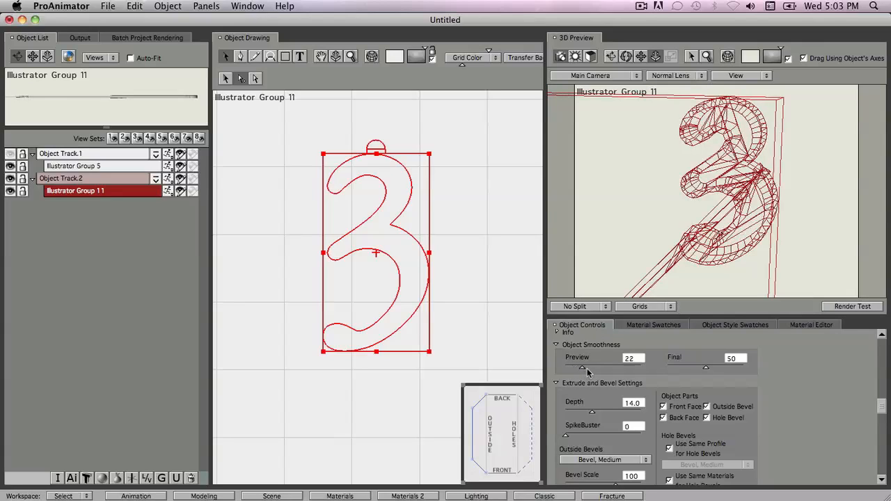
pyautogui.moveTo(583, 368); pyautogui.dragTo(607, 368)
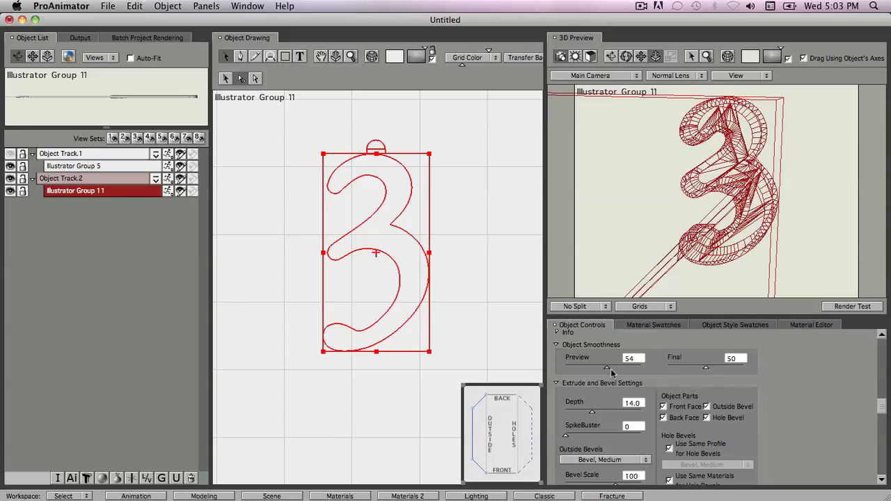
pyautogui.moveTo(607, 368); pyautogui.dragTo(627, 368)
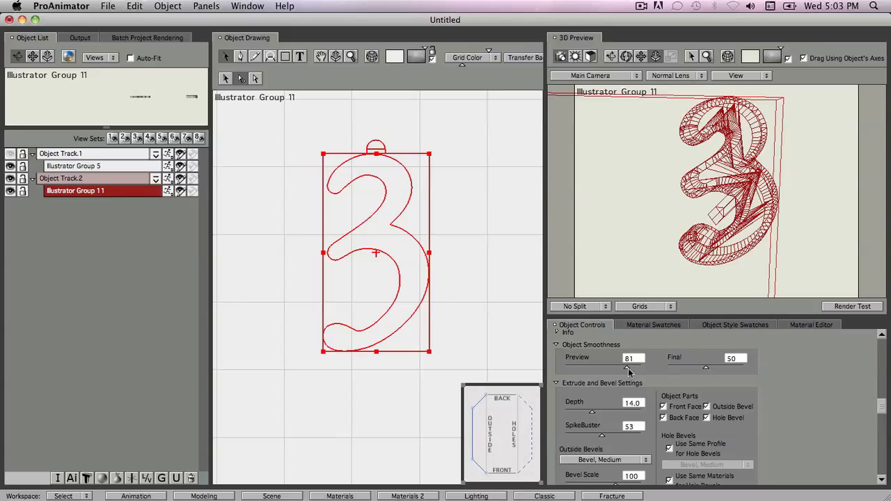
pyautogui.moveTo(627, 368); pyautogui.dragTo(612, 368)
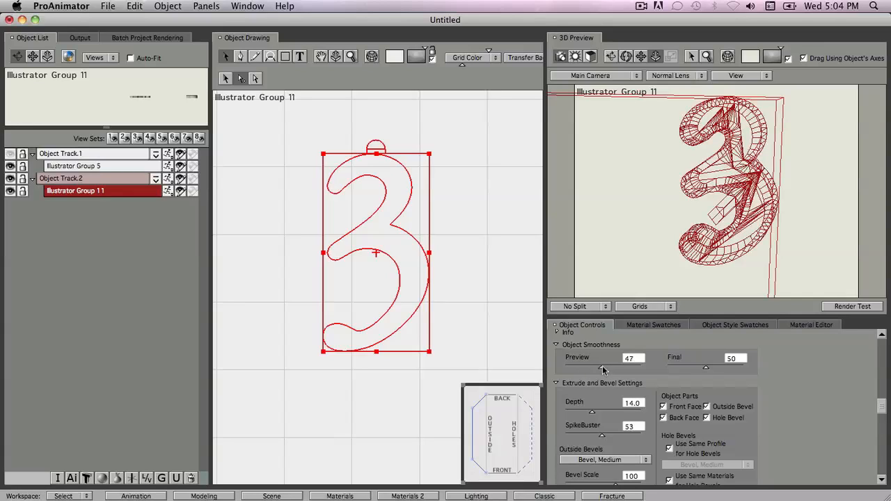
pyautogui.moveTo(732, 63)
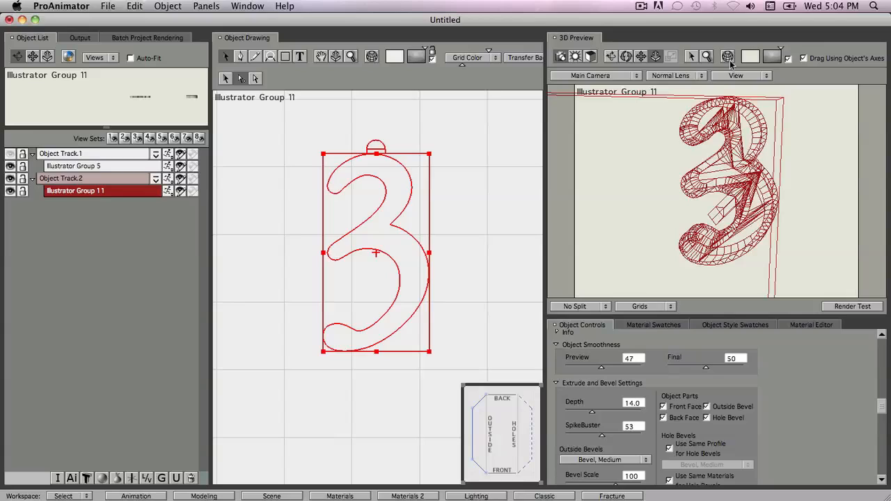
# - Switch the 3D preview to shaded and set smoothness to 25 preview, 67 final
pyautogui.click(727, 56)
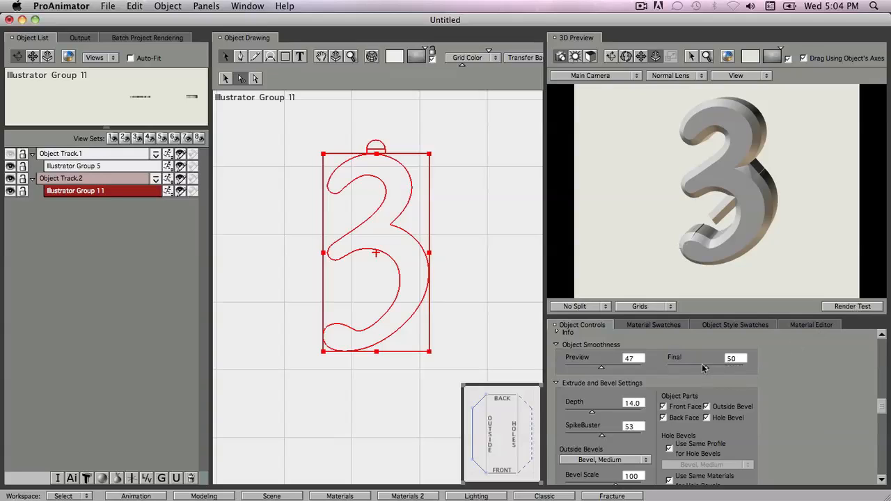
pyautogui.moveTo(703, 368)
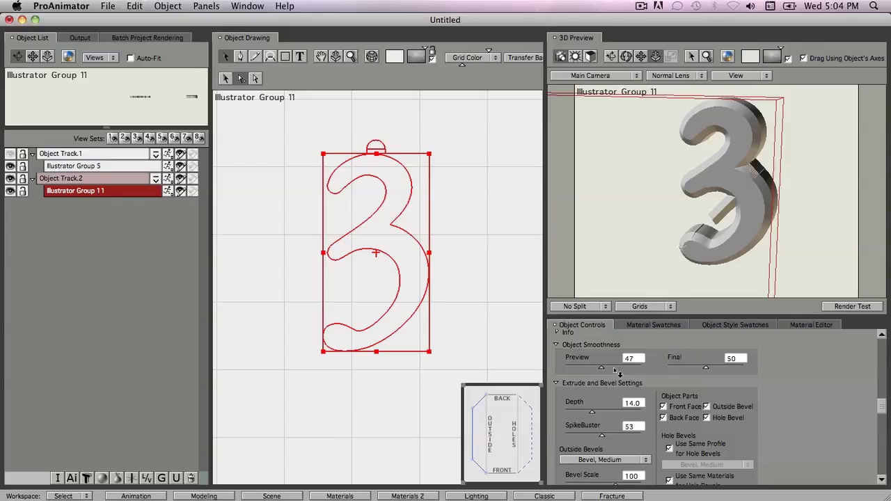
pyautogui.moveTo(600, 367); pyautogui.dragTo(620, 367)
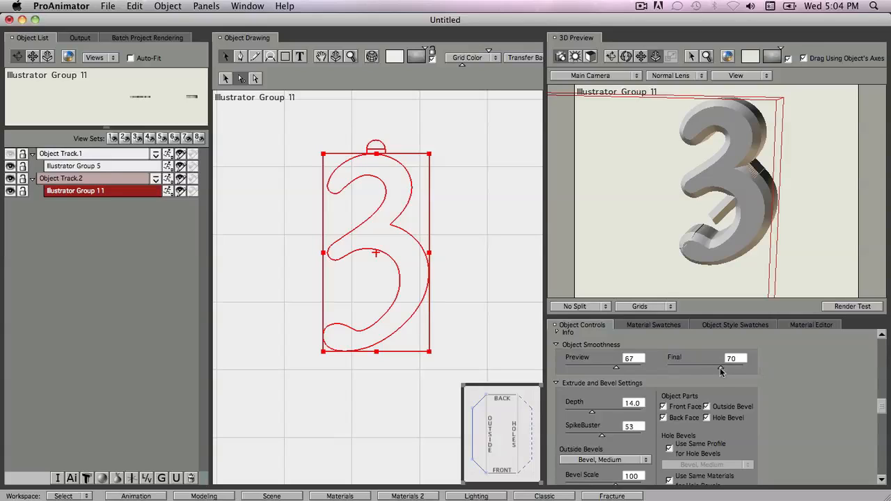
pyautogui.moveTo(723, 367); pyautogui.dragTo(719, 368)
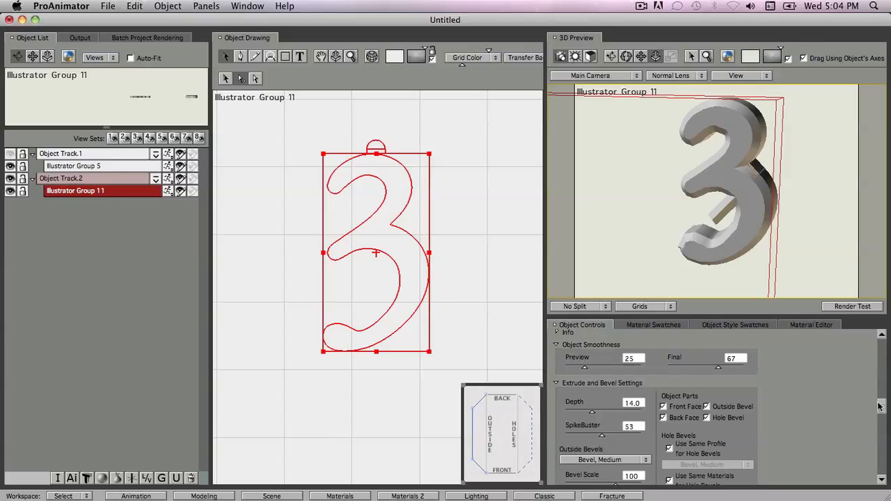
# - With SpikeBuster at 53, try the bevel Edge Offset at positive and negative values
pyautogui.scroll(-3)
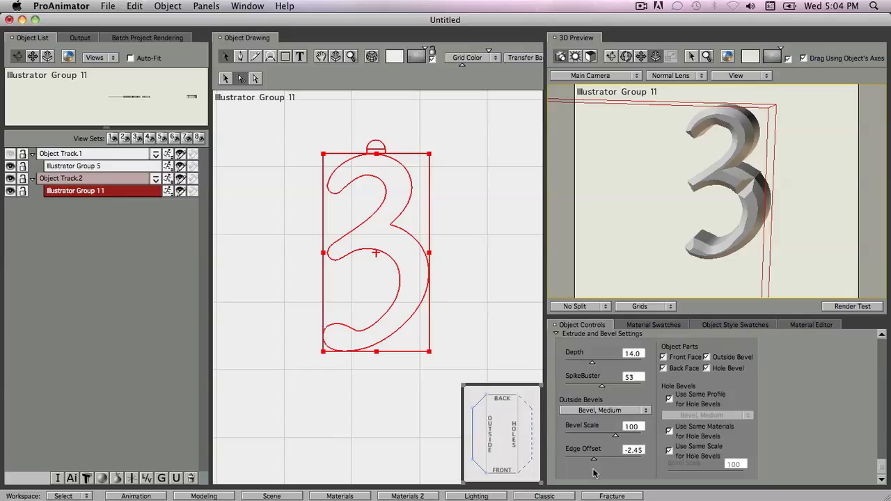
pyautogui.moveTo(597, 460); pyautogui.dragTo(602, 460)
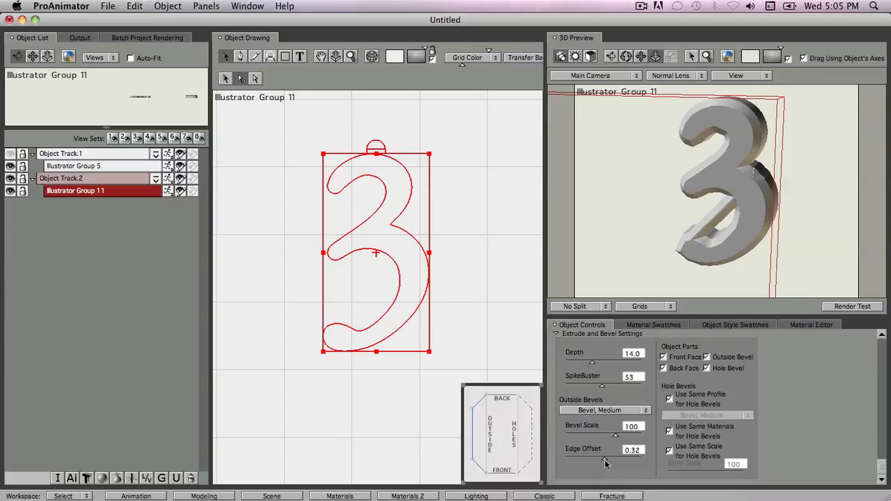
pyautogui.moveTo(606, 463); pyautogui.dragTo(616, 462)
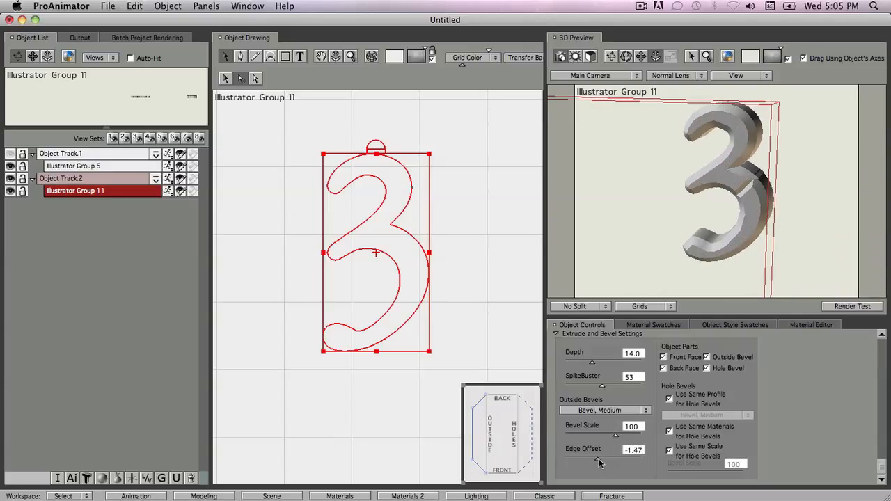
pyautogui.moveTo(592, 457); pyautogui.dragTo(616, 457)
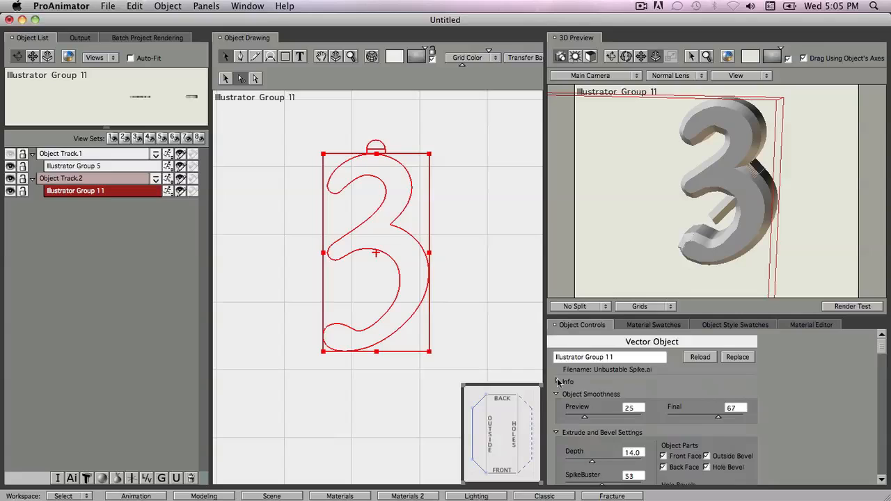
pyautogui.click(557, 382)
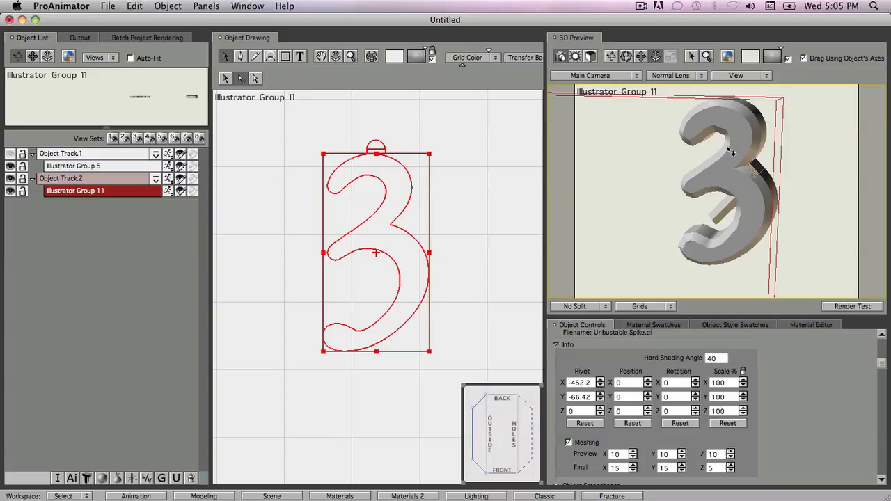
pyautogui.moveTo(749, 155)
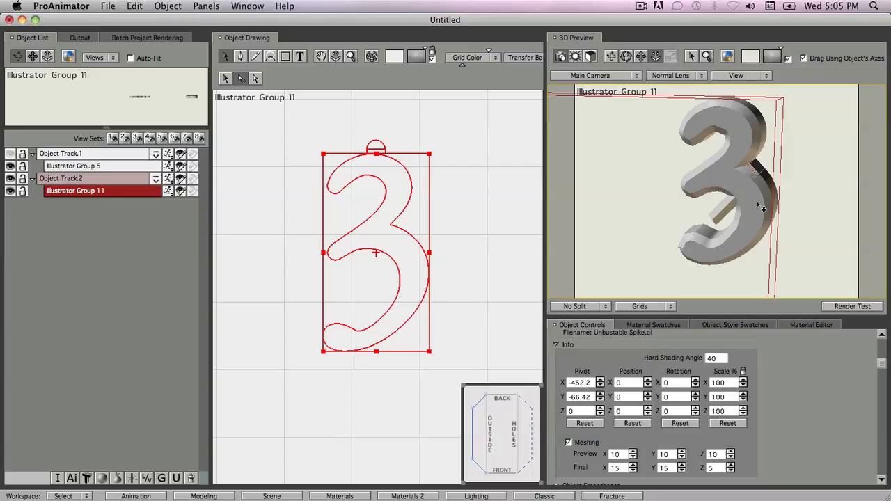
pyautogui.moveTo(653, 320)
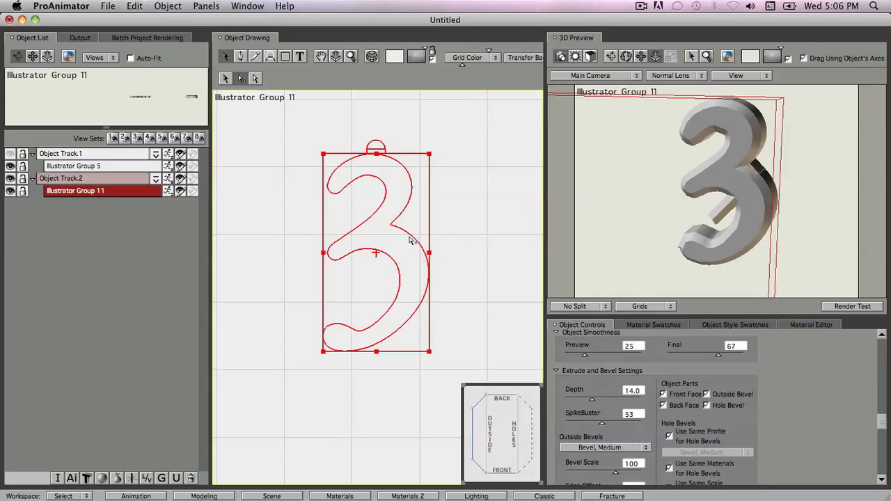
pyautogui.moveTo(415, 248)
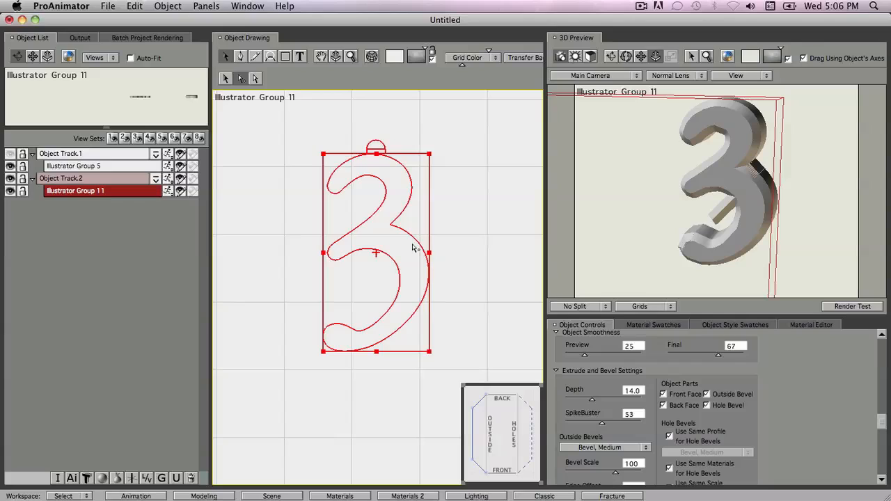
pyautogui.moveTo(411, 260)
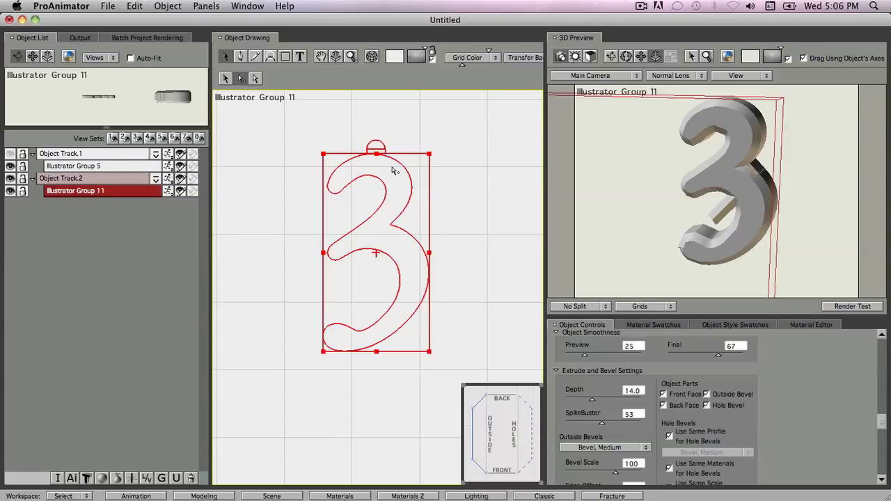
pyautogui.moveTo(432, 309)
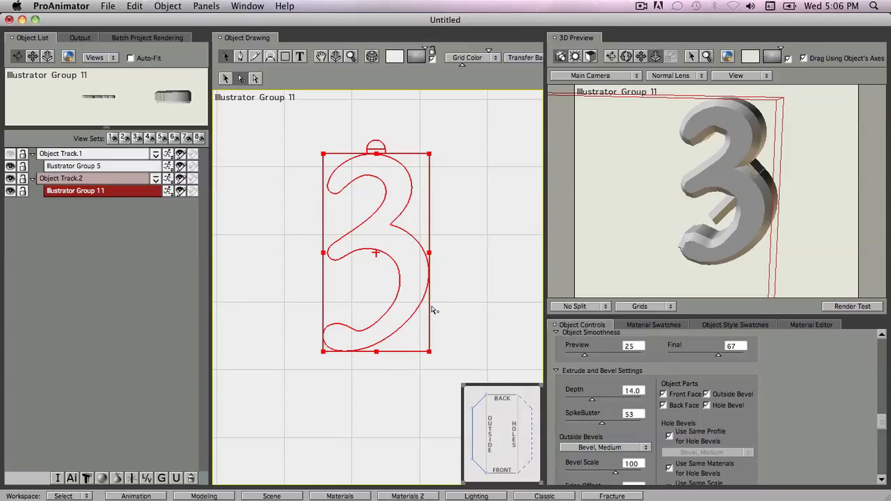
pyautogui.moveTo(418, 299)
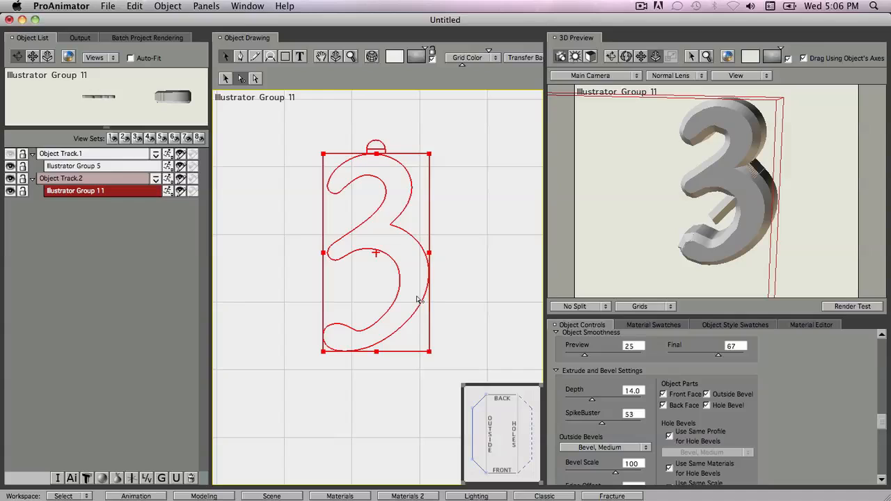
pyautogui.moveTo(258, 85)
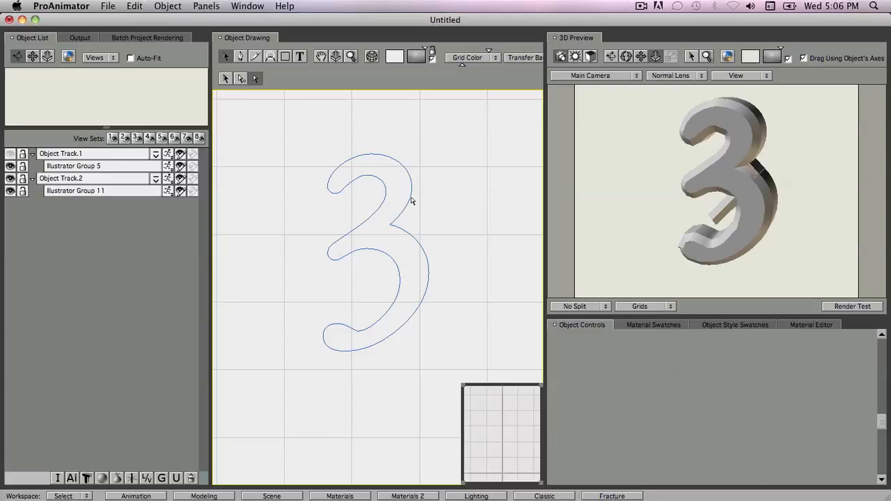
# - Select the numeral 3 outline so its editable anchor points appear
pyautogui.click(75, 191)
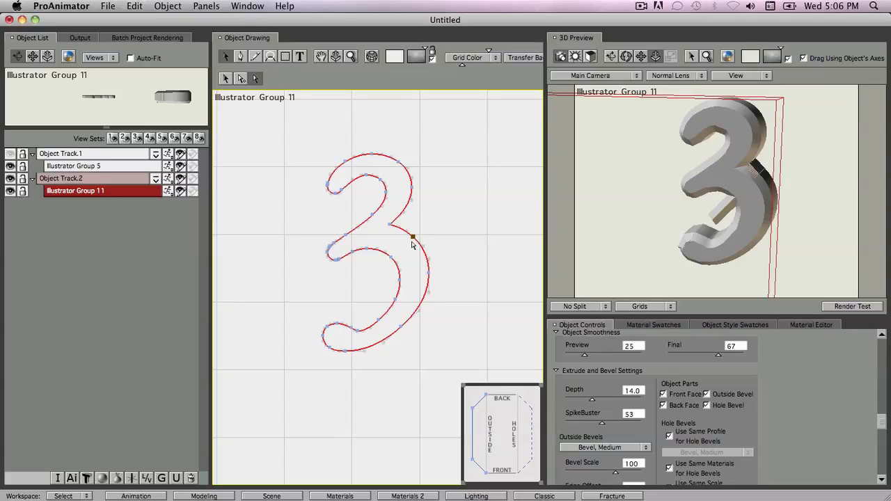
pyautogui.moveTo(412, 242)
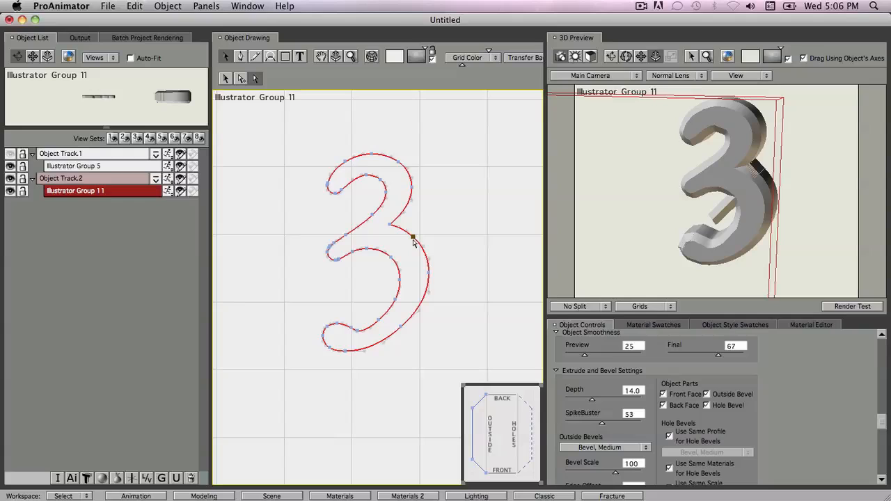
pyautogui.moveTo(432, 181)
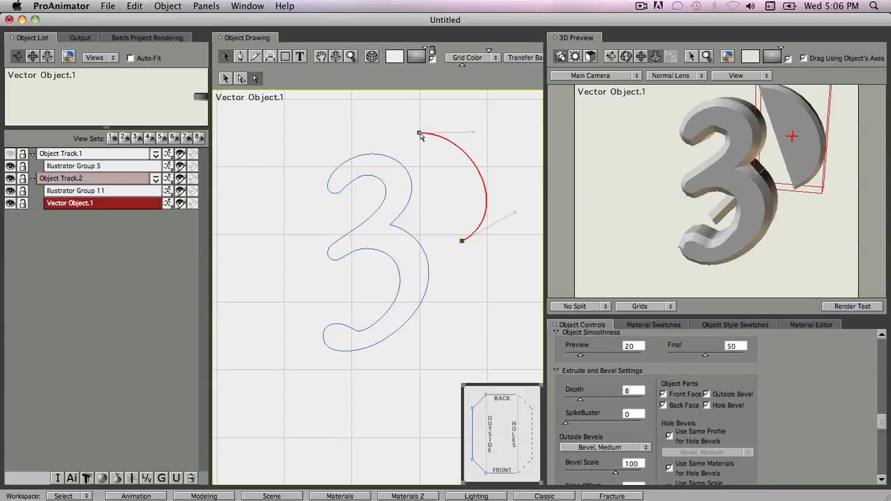
pyautogui.moveTo(420, 132); pyautogui.dragTo(463, 242)
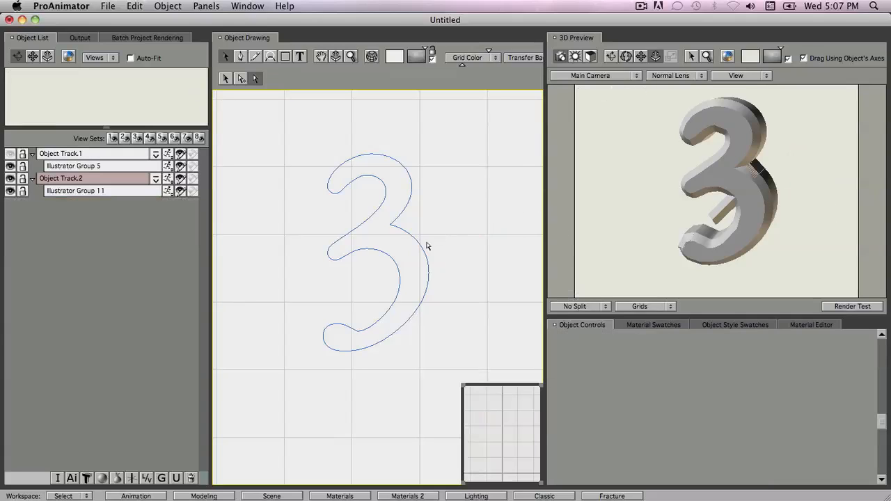
# - Select the 3 outline for point editing and undo an accidental spike from a trial point move
pyautogui.click(75, 189)
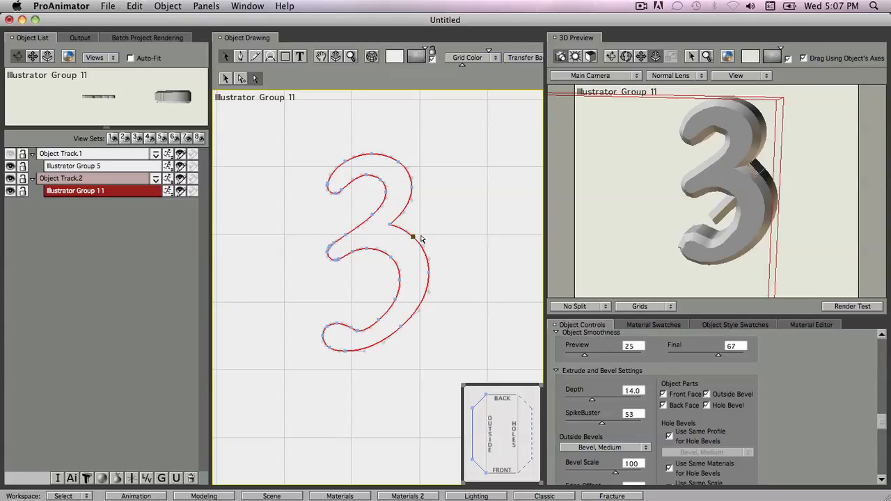
pyautogui.moveTo(438, 239)
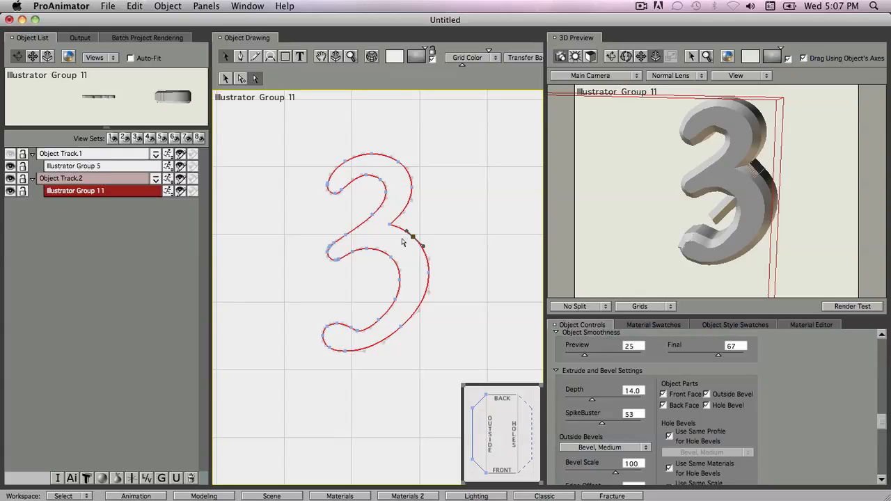
pyautogui.moveTo(425, 239)
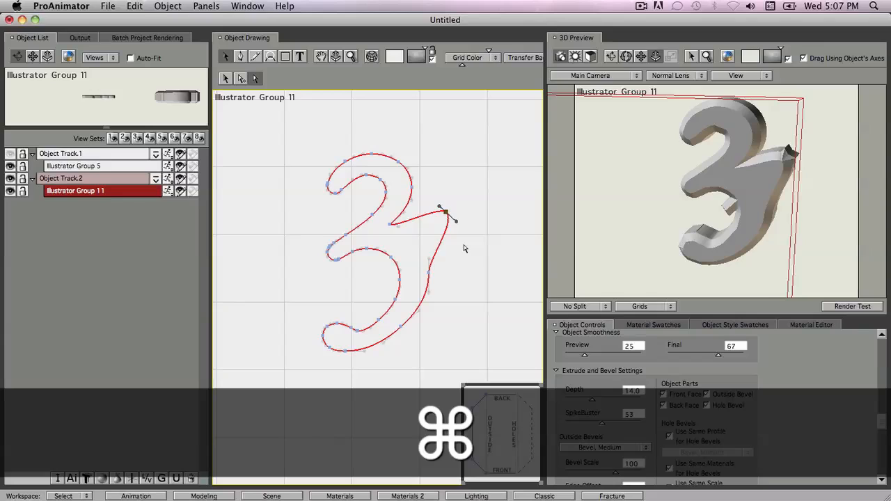
pyautogui.press('cmd+z')
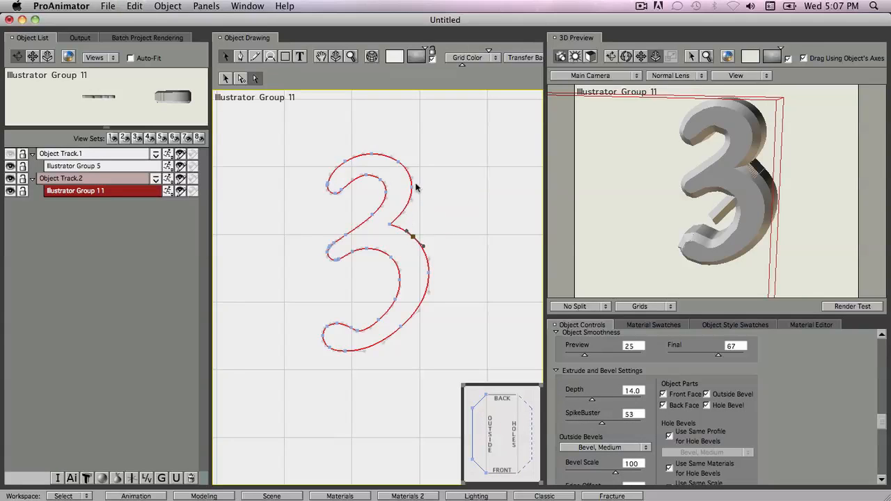
pyautogui.moveTo(402, 212)
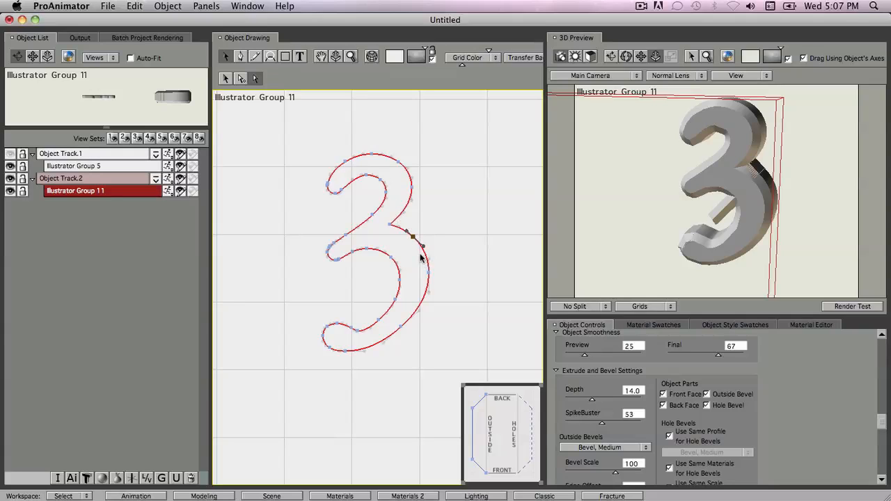
pyautogui.moveTo(446, 276)
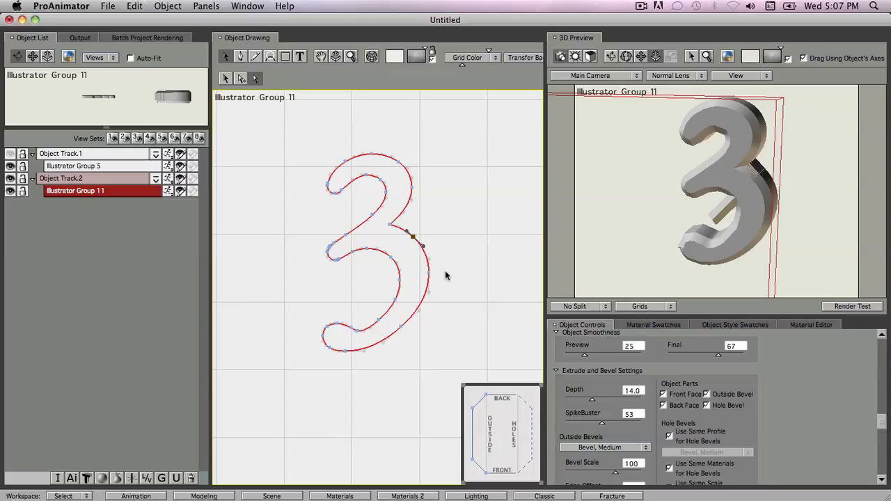
# - Magnify the drawing view on the numeral path and undo the last point change
pyautogui.press('space')
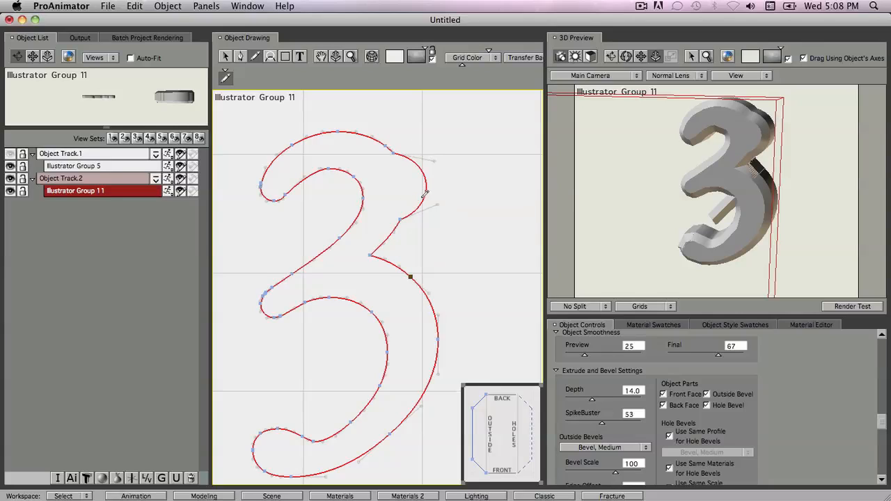
pyautogui.moveTo(392, 182)
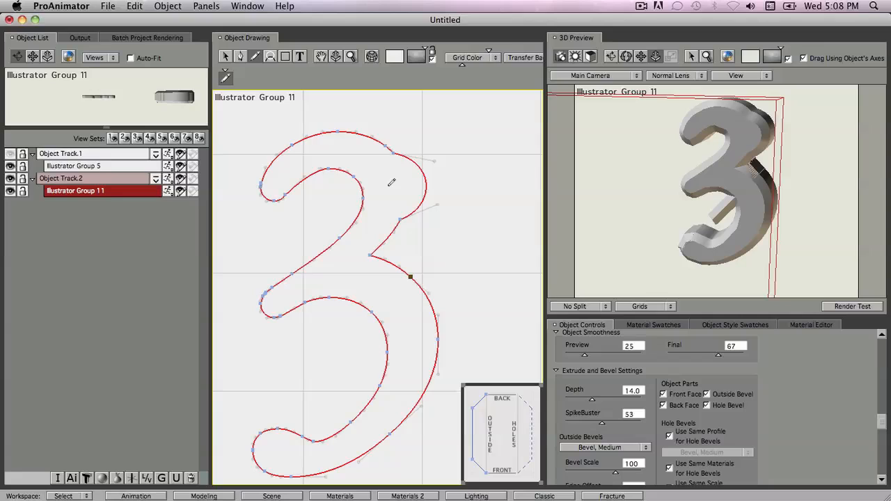
pyautogui.press('cmd+z')
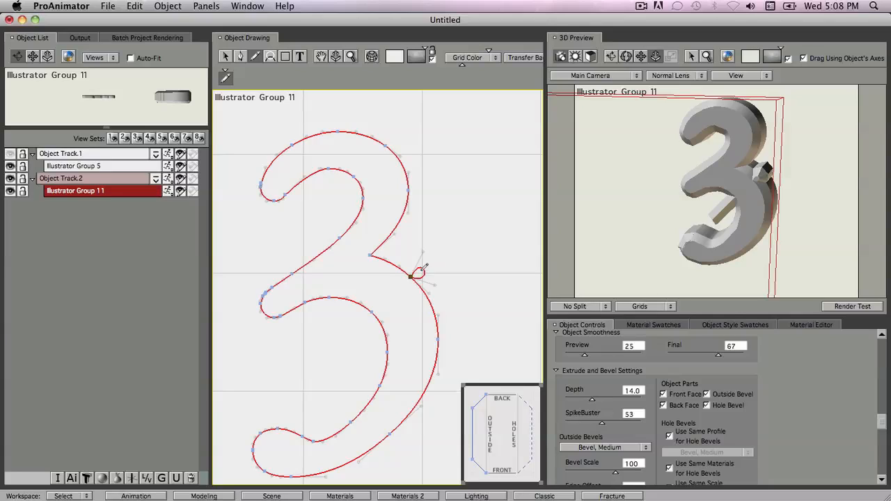
pyautogui.moveTo(416, 255)
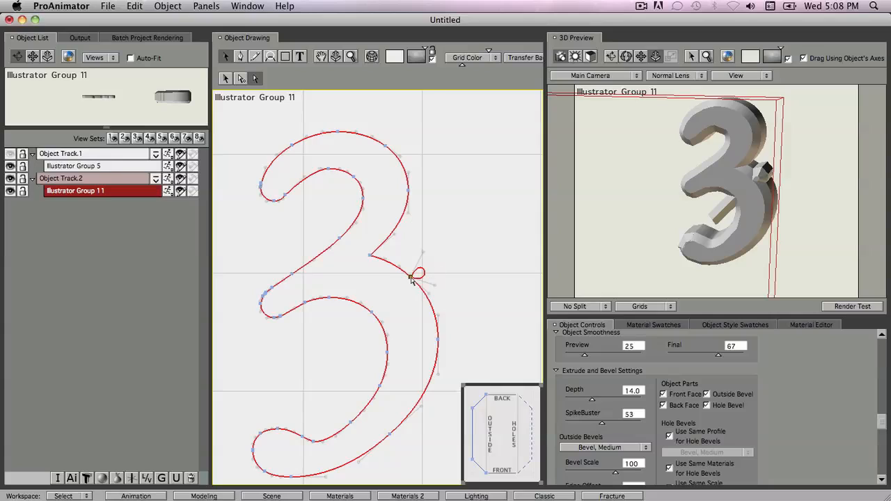
# - Reshape the middle junction point and its handle into a small loop, giving a knob on the 3
pyautogui.moveTo(418, 272); pyautogui.dragTo(431, 288)
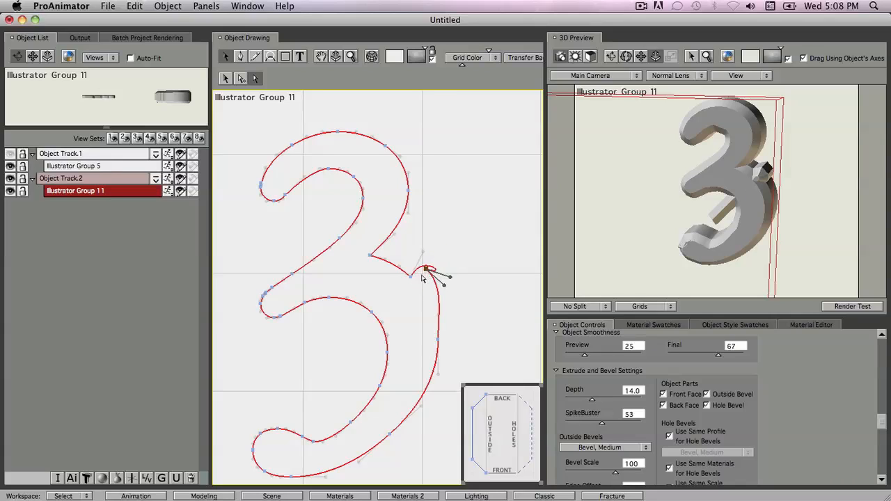
pyautogui.moveTo(429, 271); pyautogui.dragTo(418, 282)
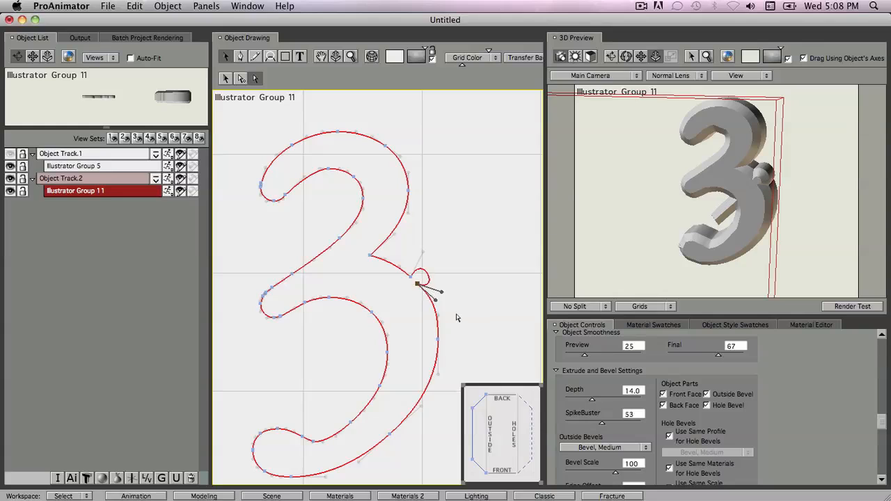
# - Zoom in closer on the small loop at the 3's middle junction
pyautogui.press('space')
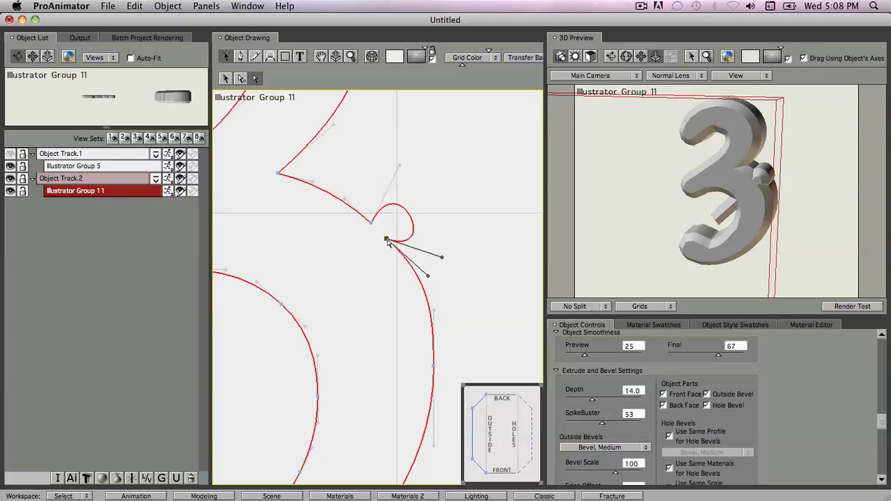
pyautogui.moveTo(384, 245)
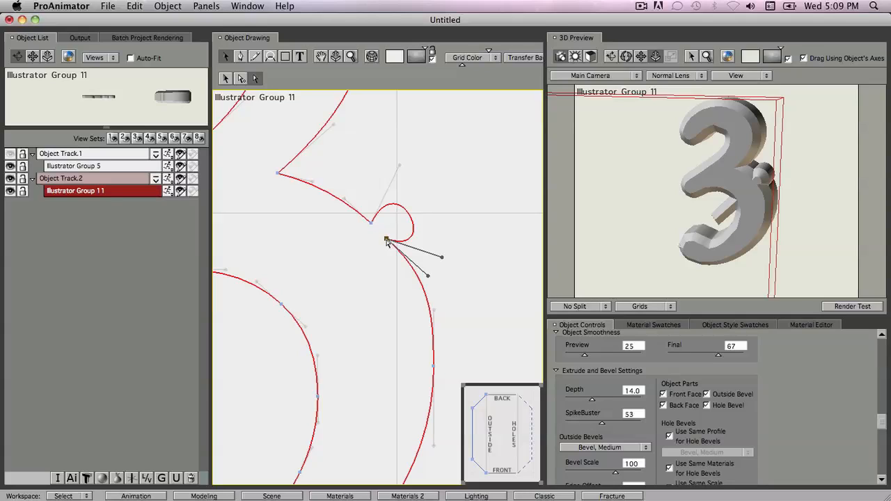
pyautogui.moveTo(341, 138)
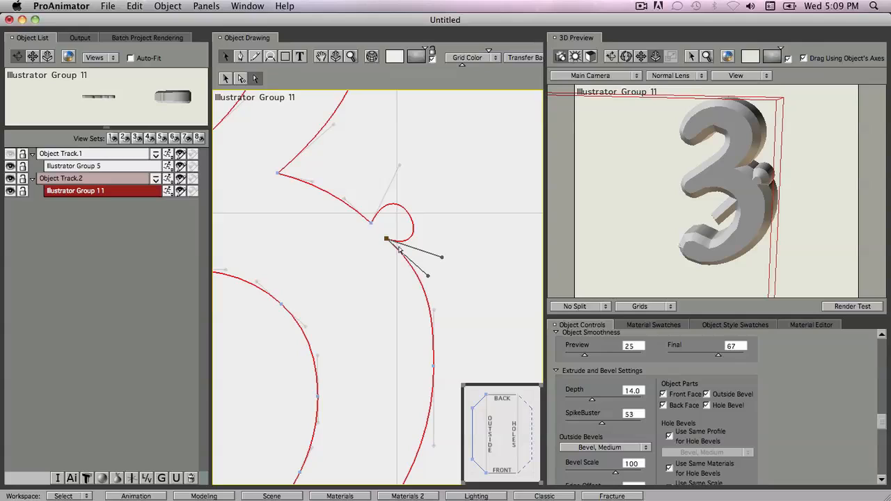
pyautogui.moveTo(409, 267)
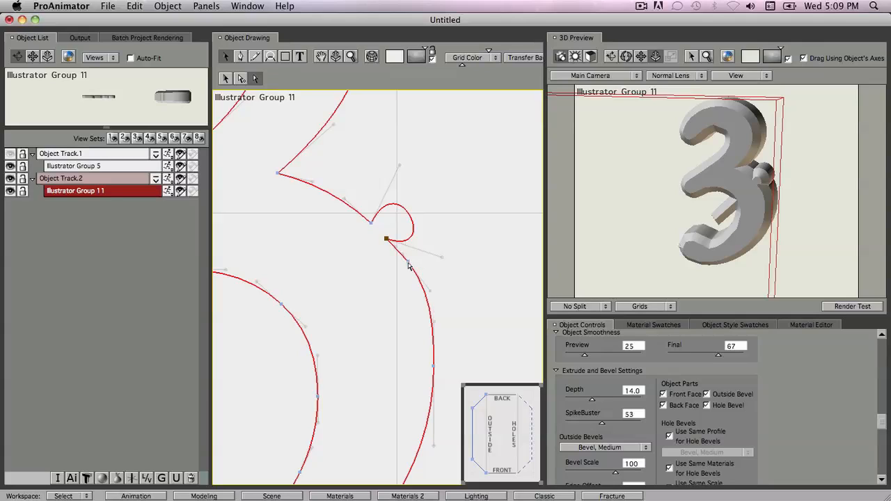
pyautogui.moveTo(395, 282)
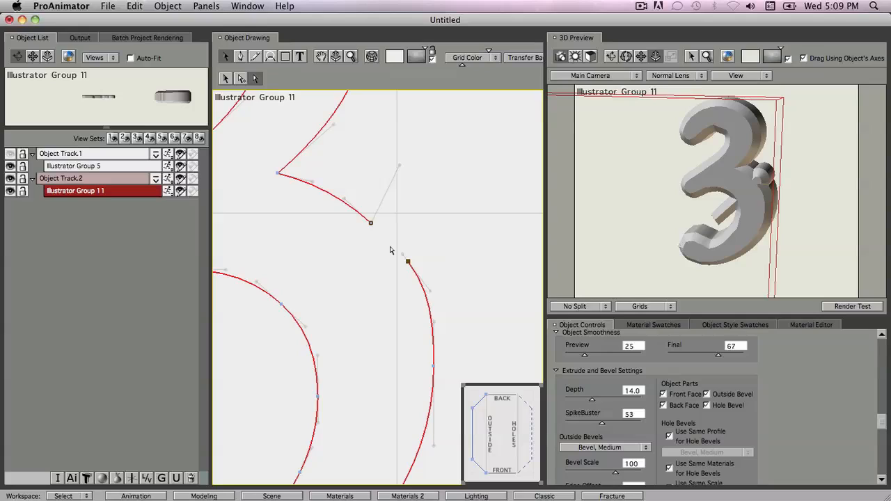
pyautogui.moveTo(401, 256)
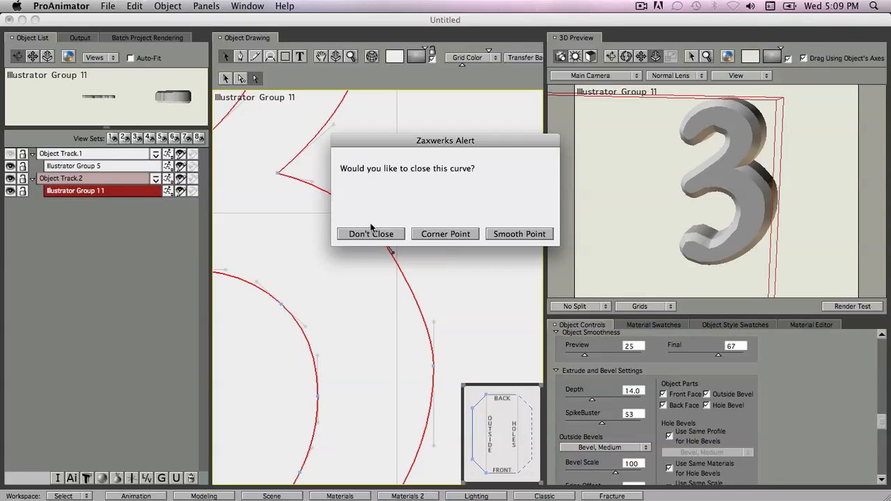
# - Choose Don't Close to keep the curve open and raise preview smoothness to 67
pyautogui.click(518, 234)
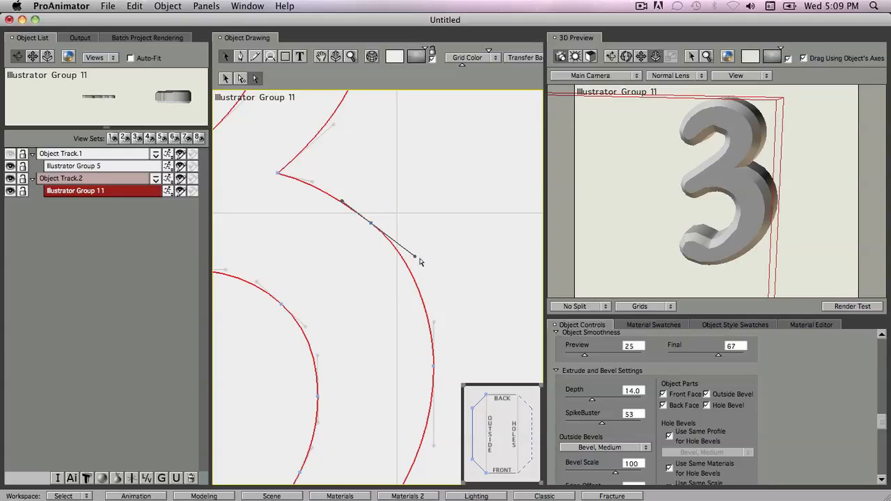
pyautogui.moveTo(717, 234)
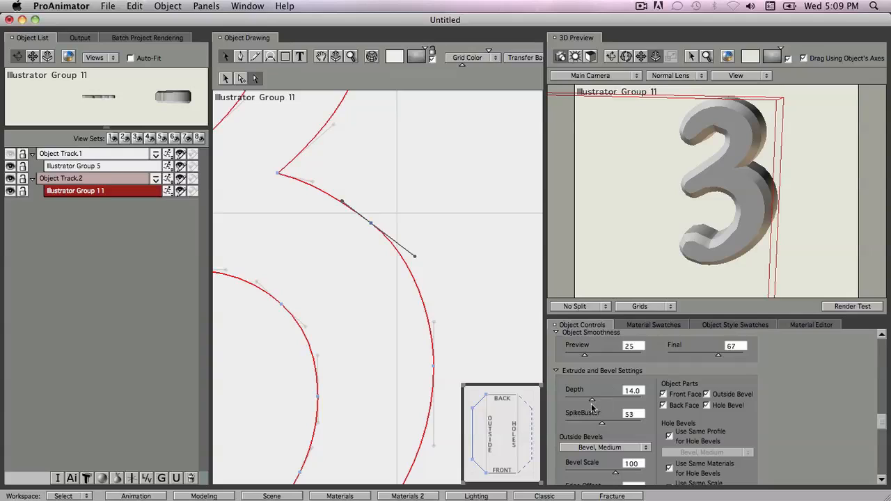
pyautogui.moveTo(585, 361)
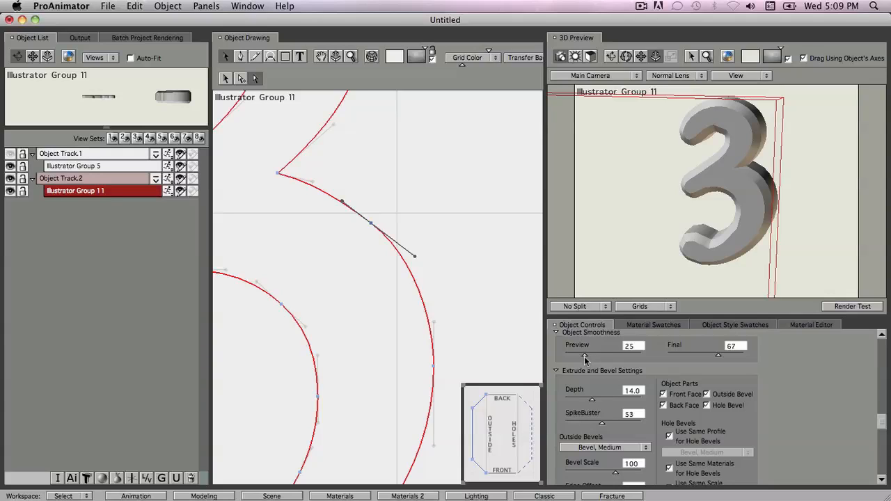
pyautogui.moveTo(586, 355); pyautogui.dragTo(616, 355)
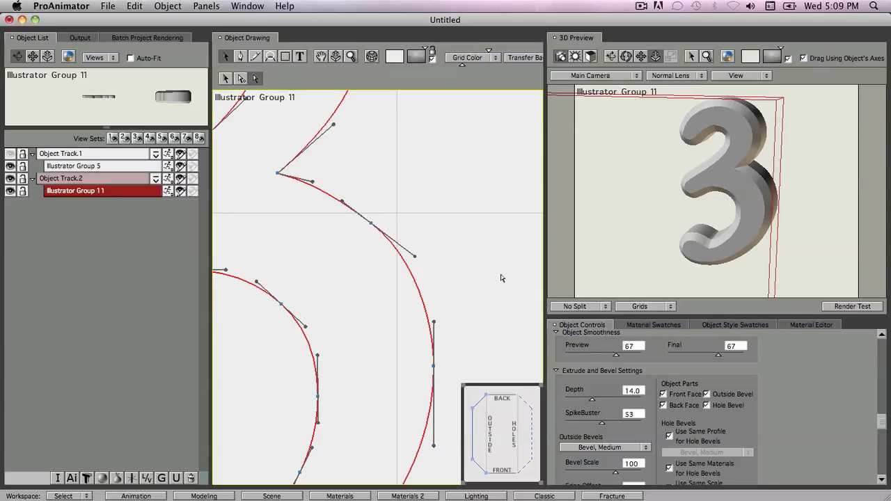
# - Show both extruded numeral 3s in the 3D preview and drawing views
pyautogui.press('space')
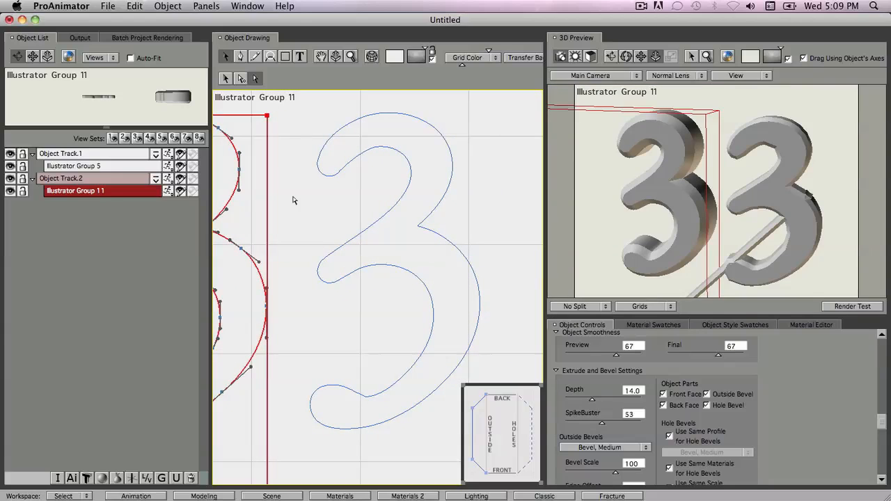
pyautogui.moveTo(446, 183)
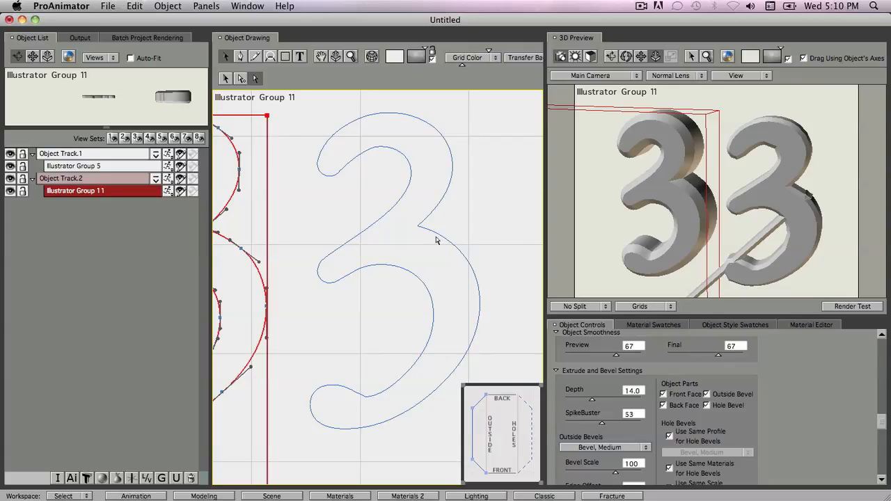
# - Clear the selection and select the second numeral, Illustrator Group 5
pyautogui.click(73, 165)
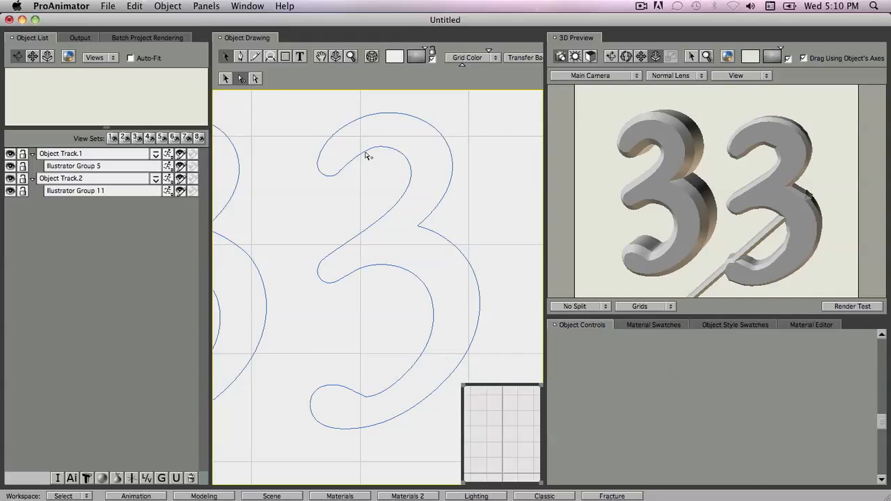
pyautogui.click(73, 166)
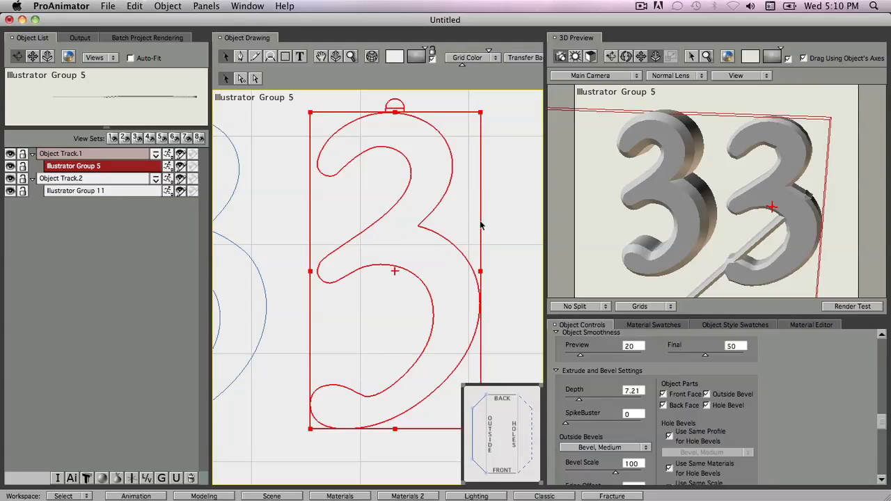
pyautogui.moveTo(425, 319)
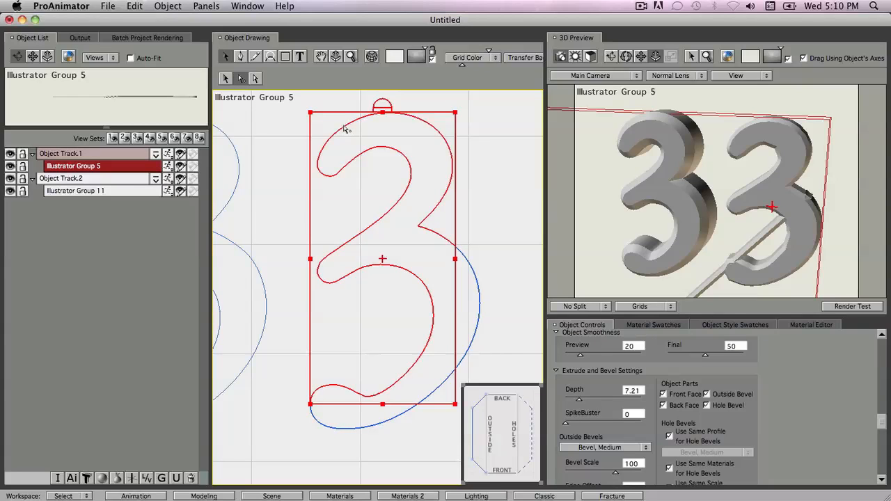
pyautogui.moveTo(415, 280)
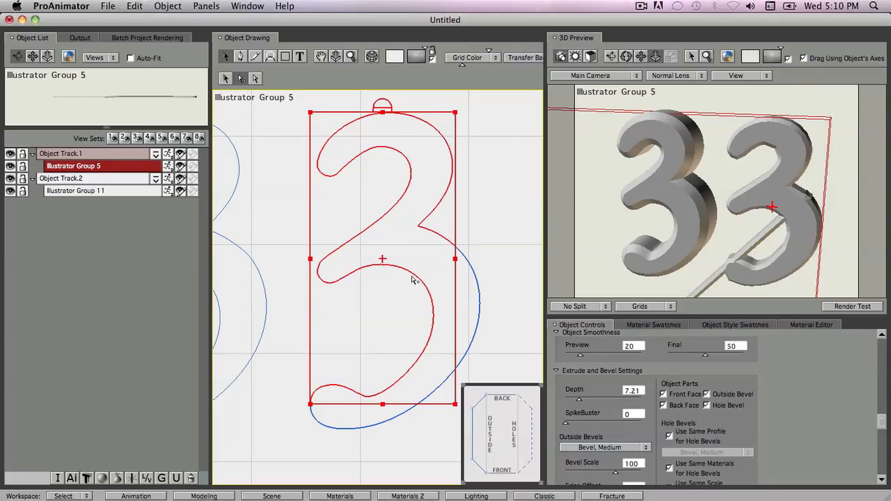
pyautogui.moveTo(485, 348)
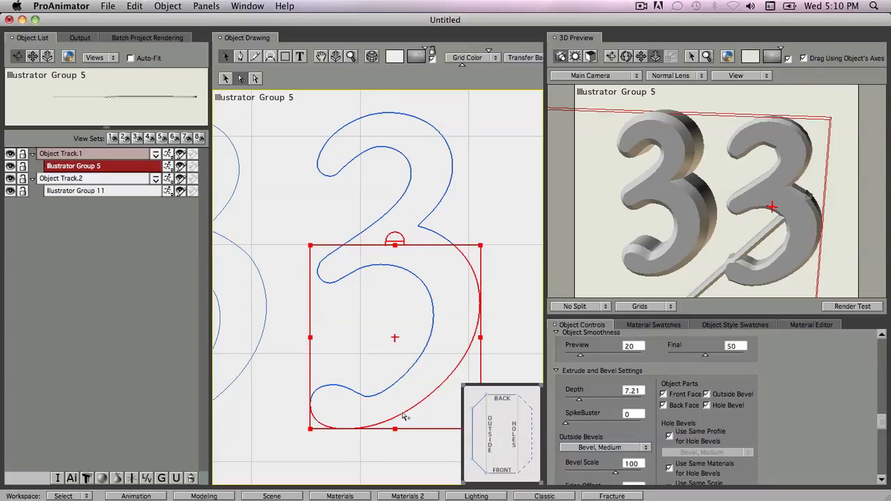
pyautogui.moveTo(811, 212)
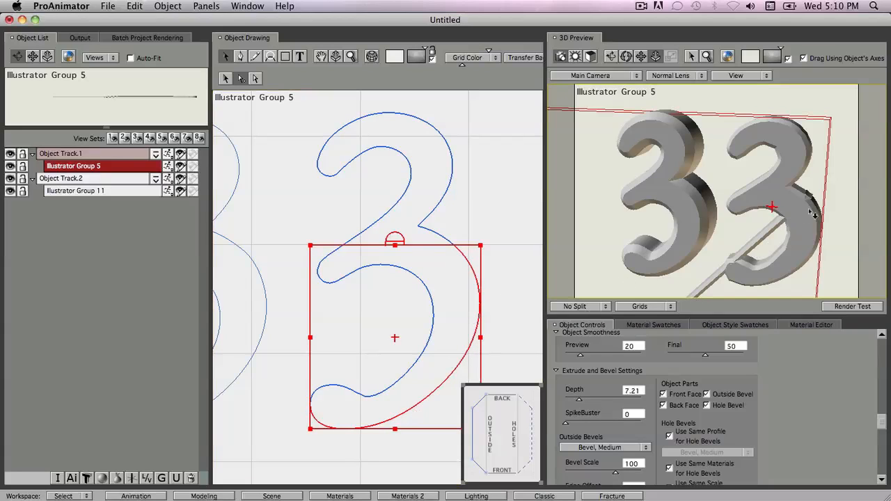
pyautogui.moveTo(759, 253)
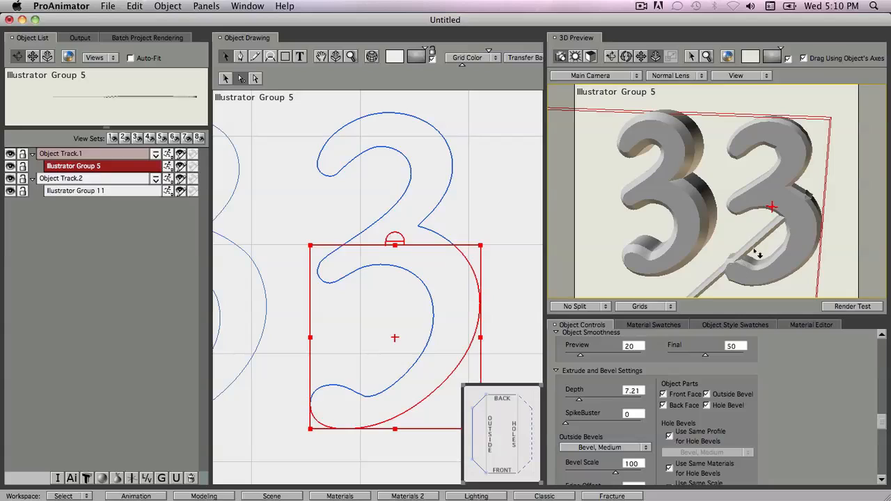
pyautogui.moveTo(300, 101)
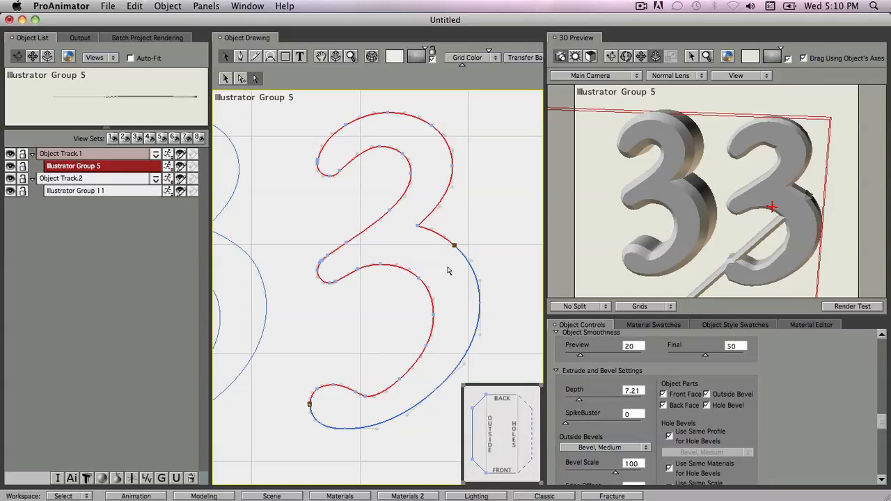
pyautogui.moveTo(454, 249)
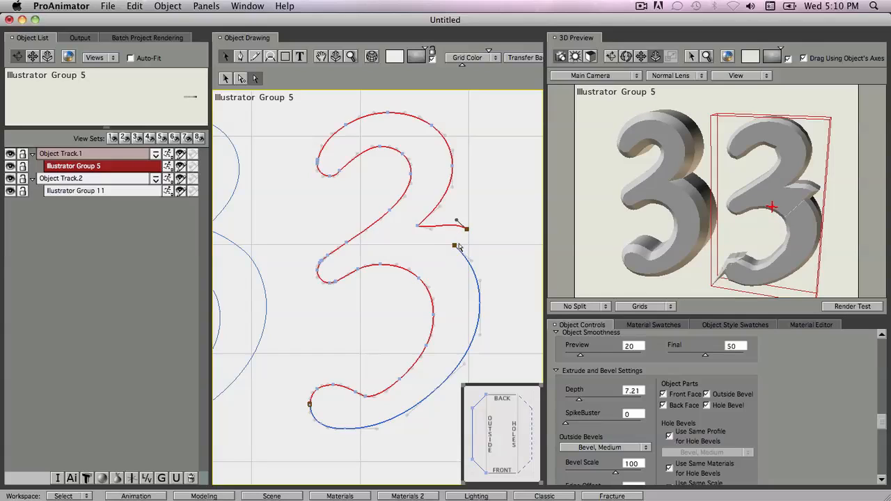
# - Undo the stray point edits and drag the two loose endpoints together
pyautogui.press('cmd+z')
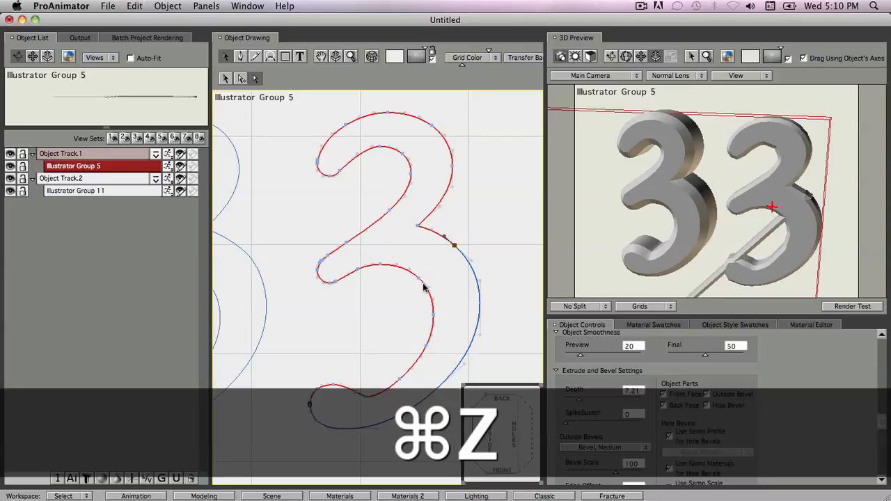
pyautogui.press('cmd+z')
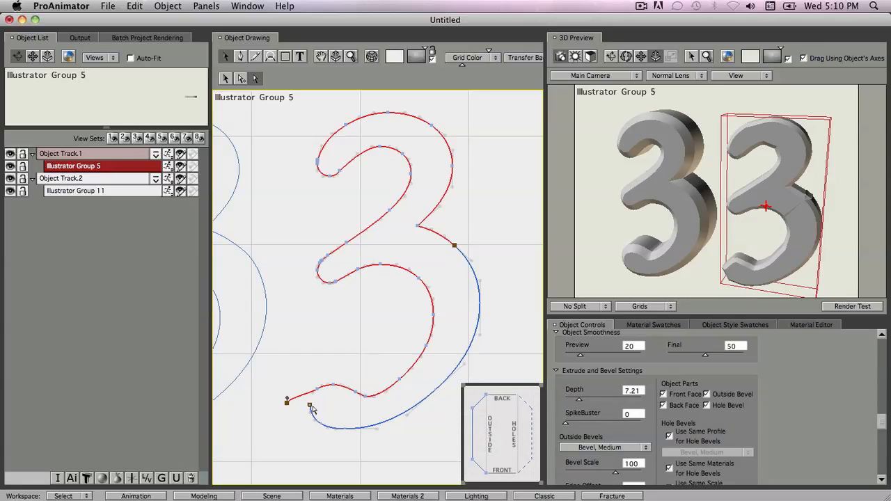
pyautogui.press('cmd+z')
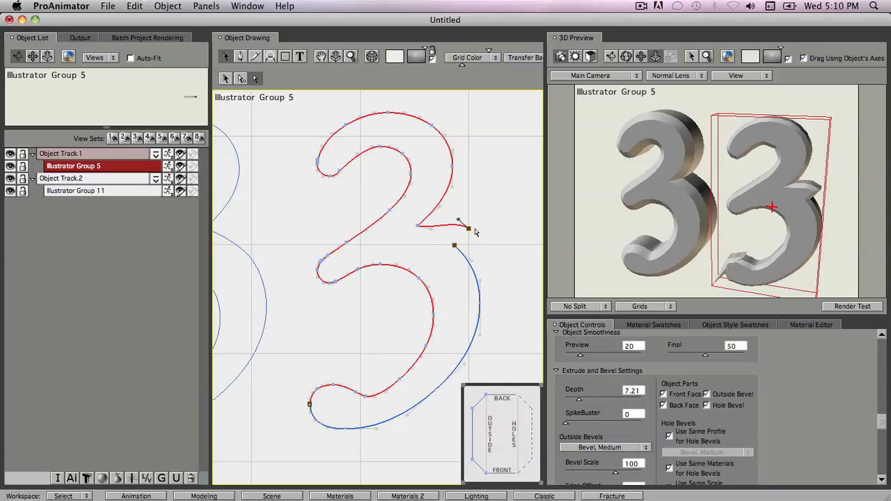
pyautogui.moveTo(460, 223); pyautogui.dragTo(449, 245)
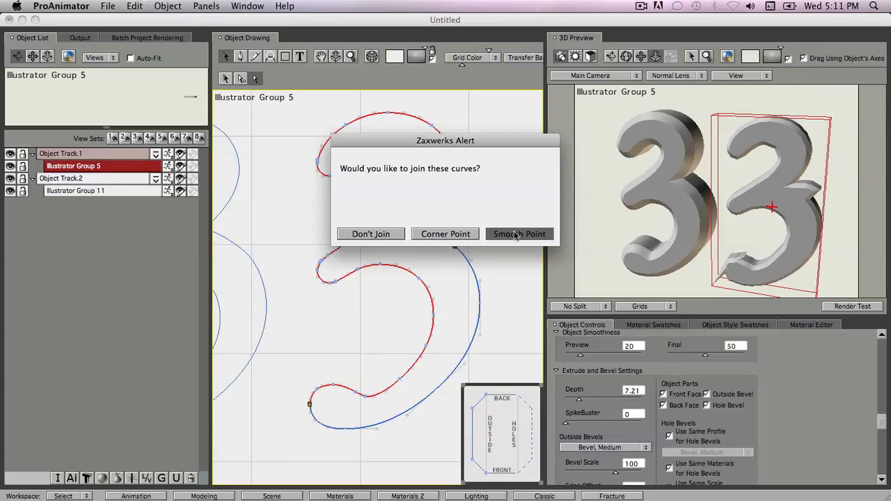
# - Join the endpoints and close the outline as a single curve with a smooth point
pyautogui.click(518, 234)
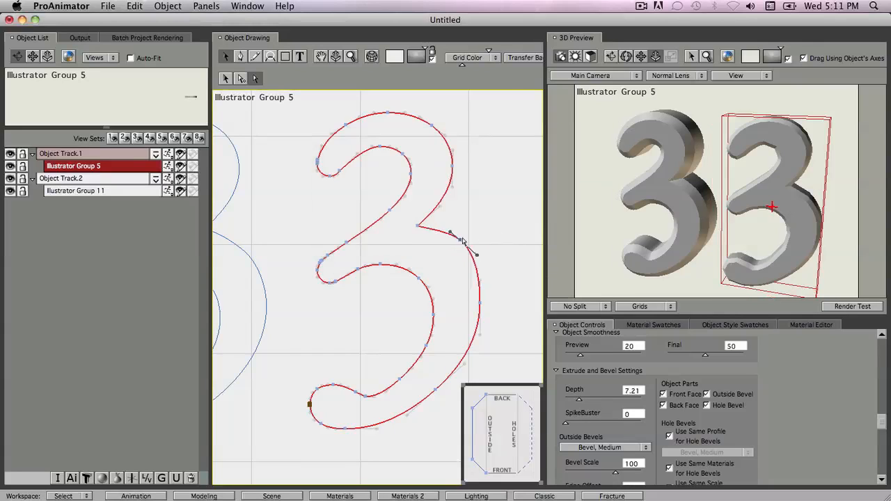
pyautogui.press('cmd+z')
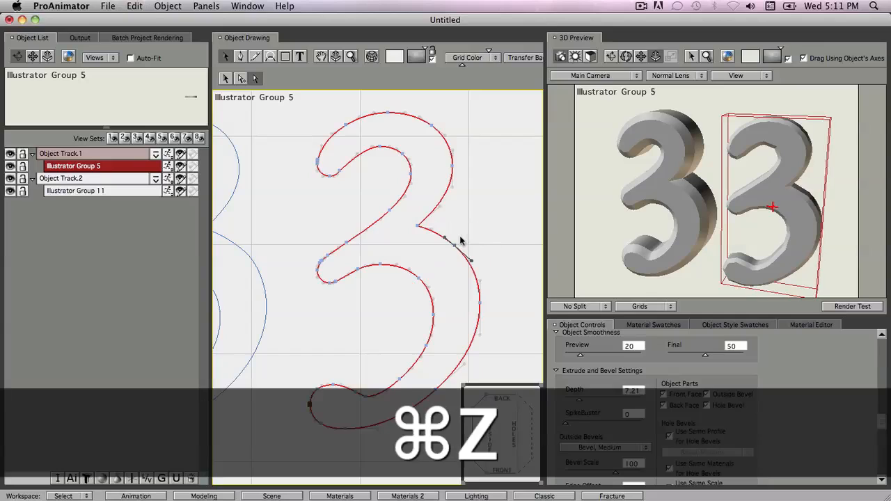
pyautogui.press('cmd+z')
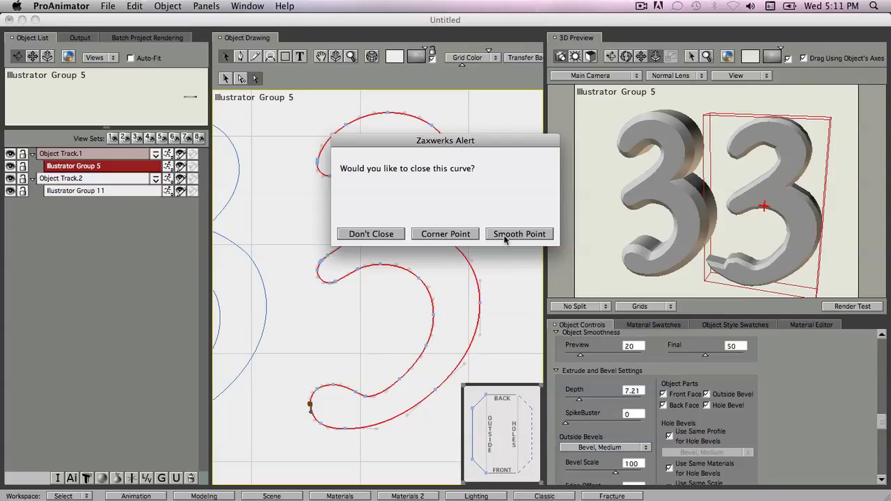
pyautogui.click(518, 234)
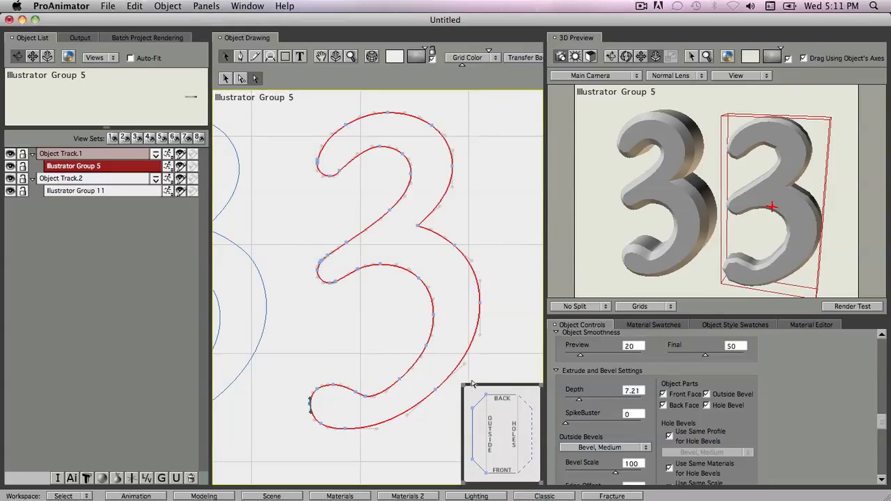